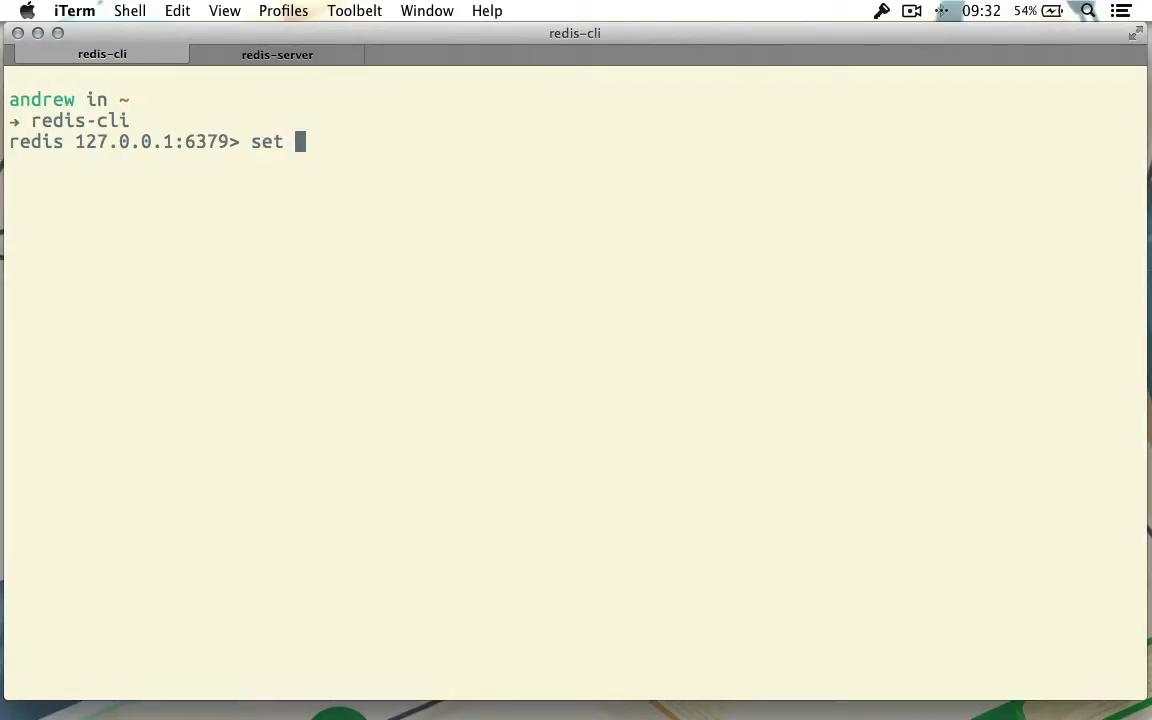
text(name ")
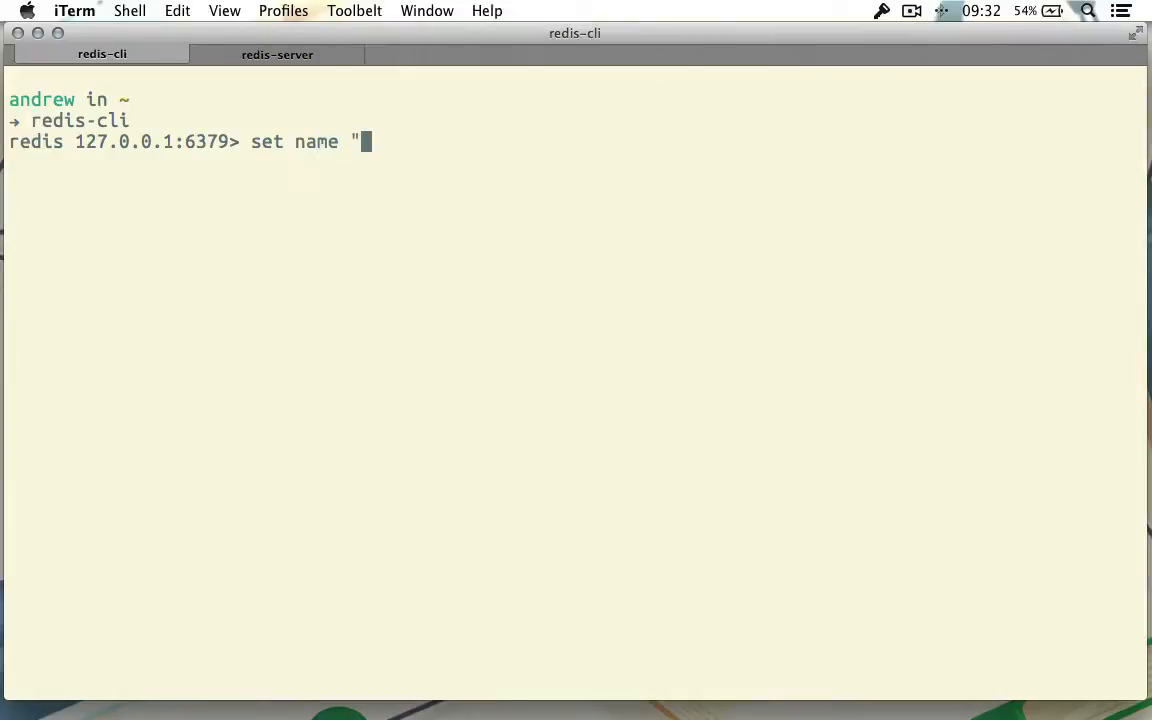
text(redis essentials)
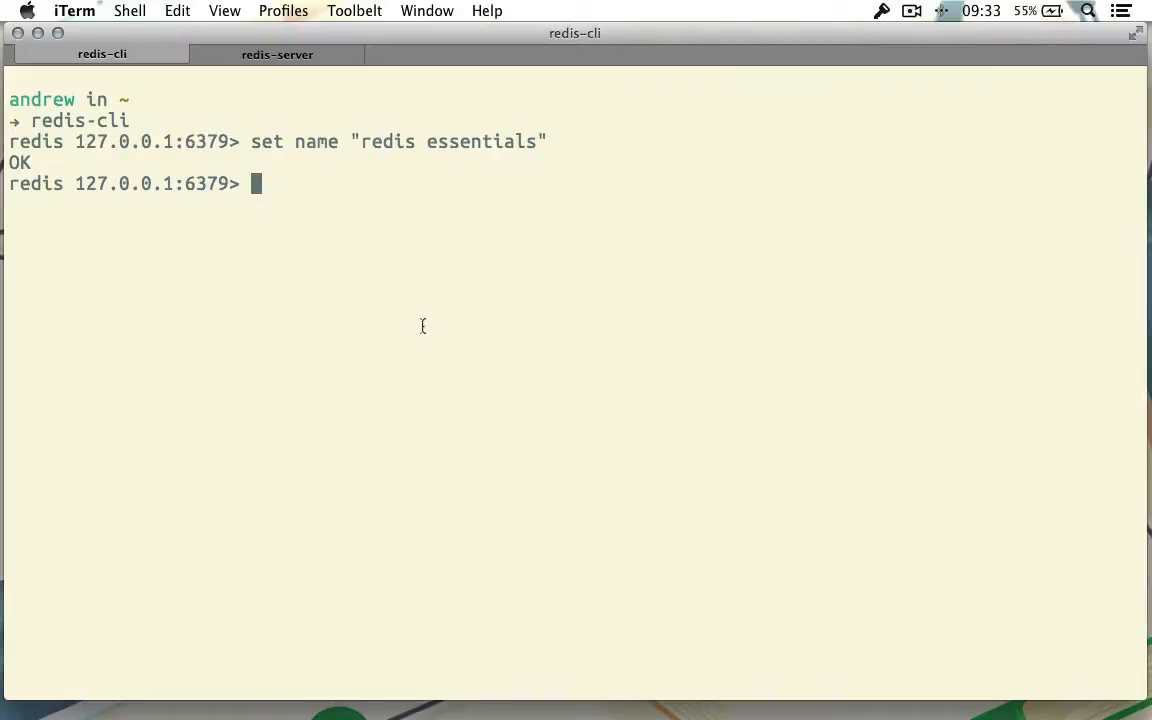
text(set)
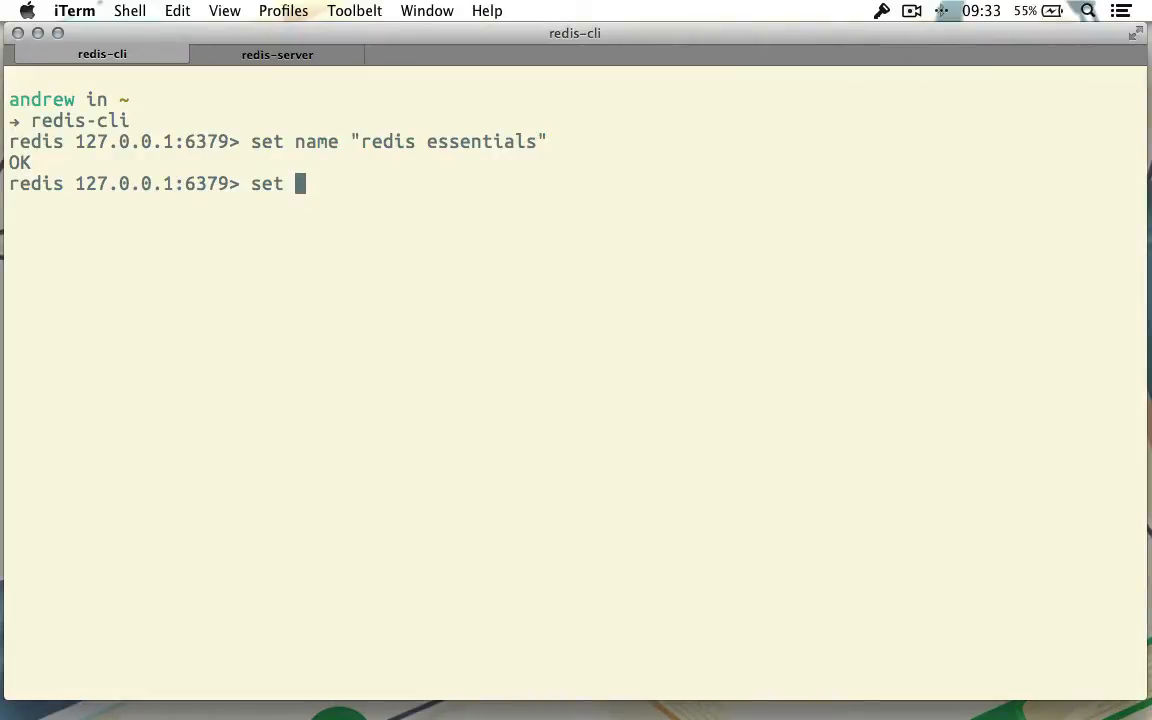
text(user:1 "joe smith")
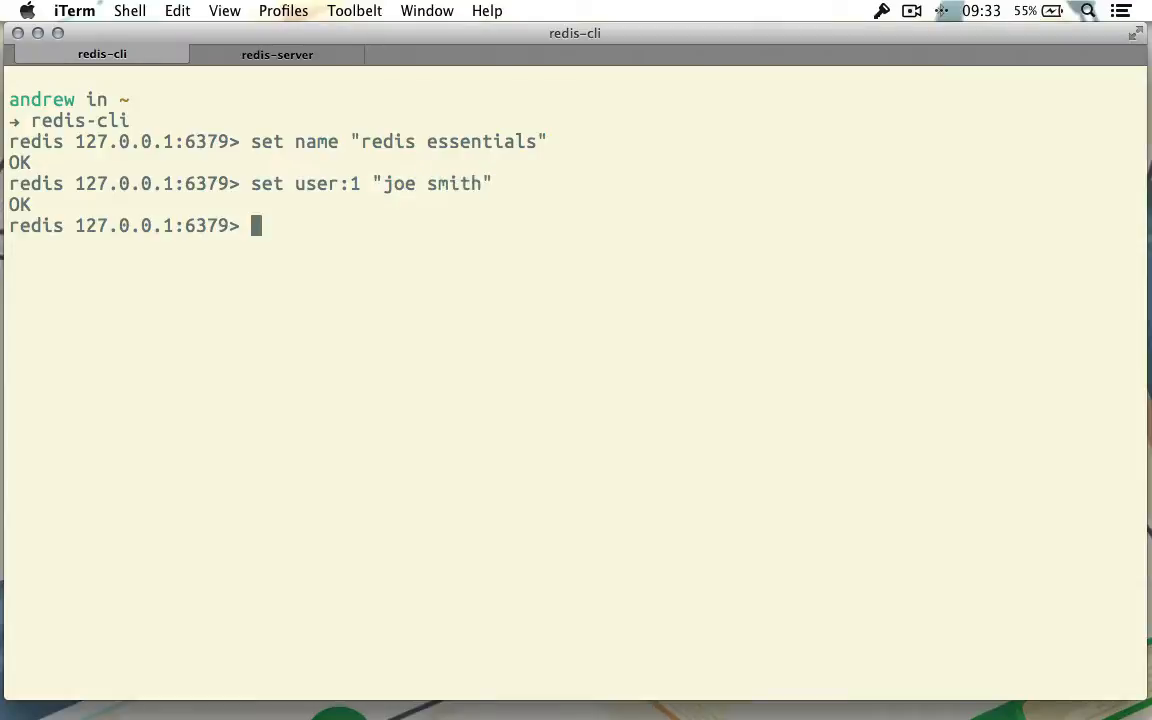
text(set user:2 "jane doe)
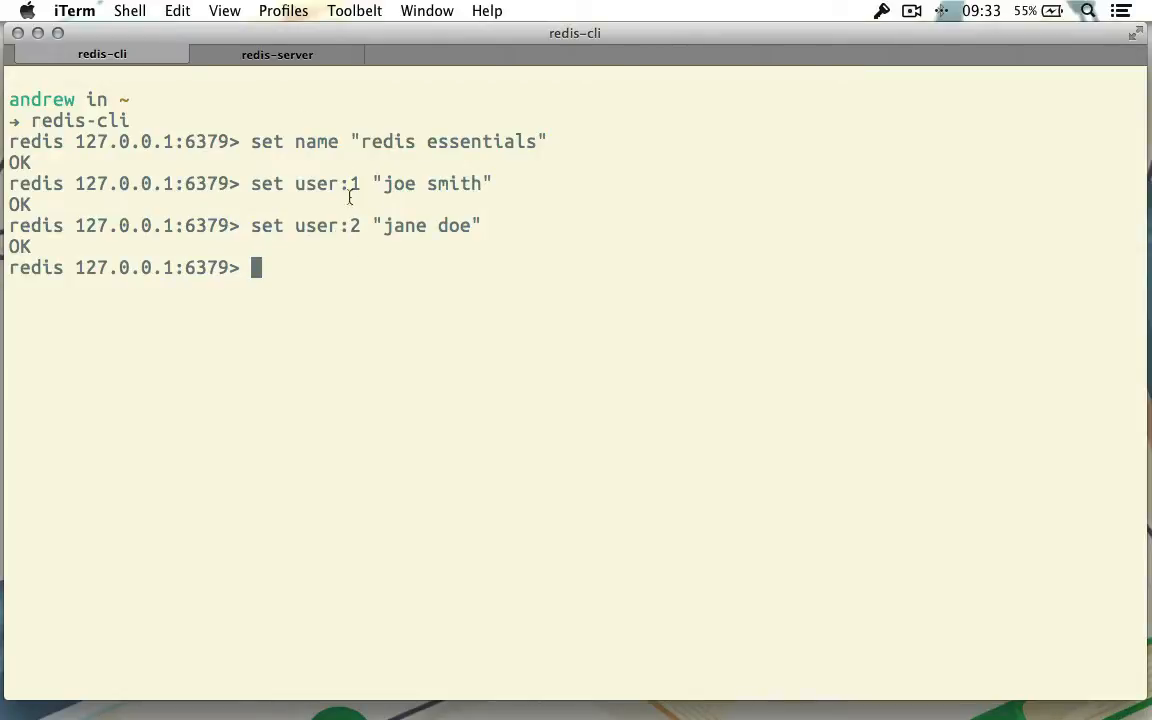
mouse_move(740, 322)
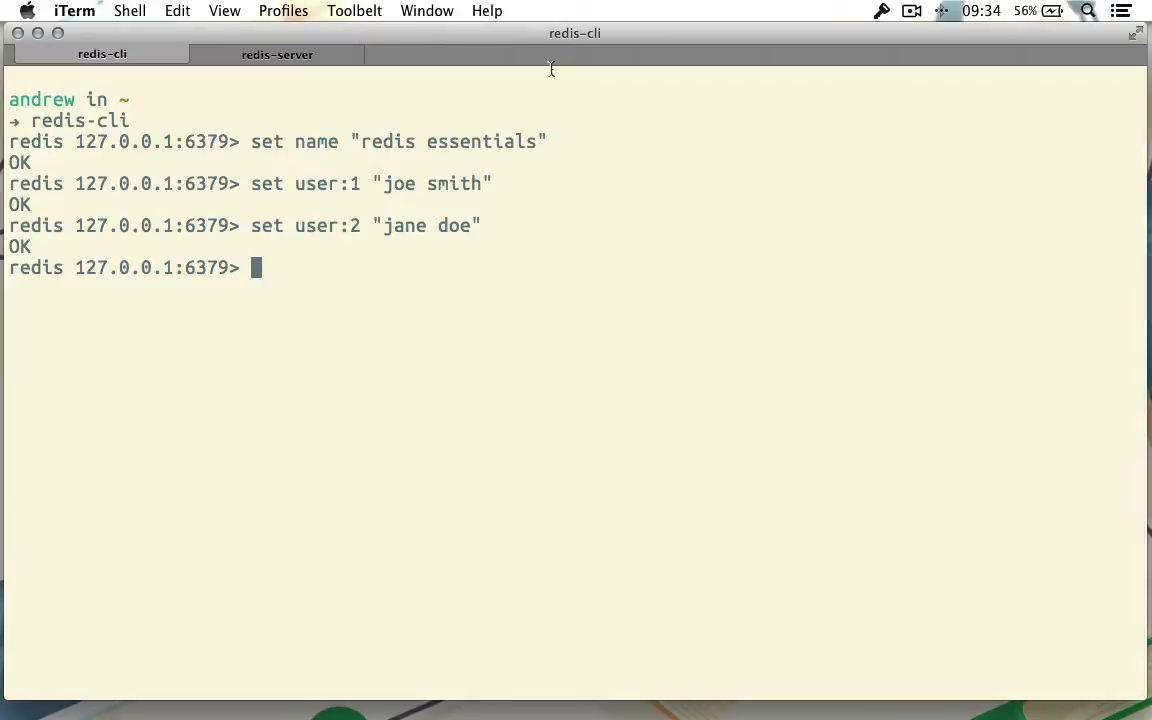
mouse_move(372, 224)
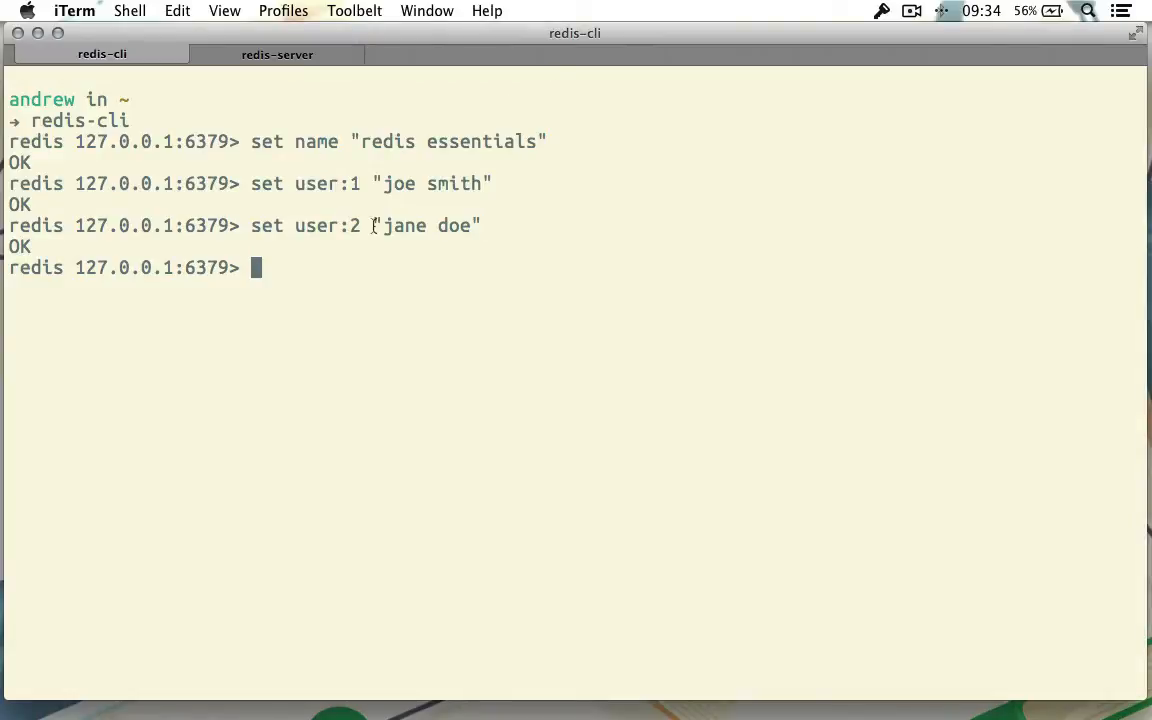
mouse_move(394, 252)
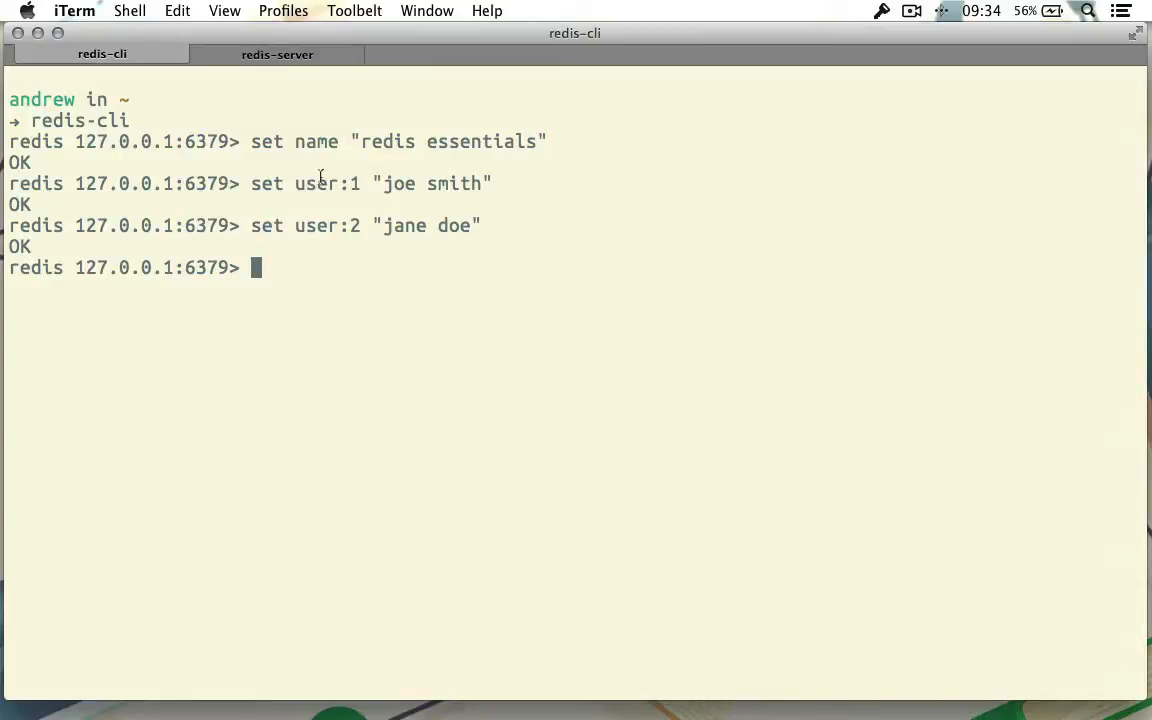
mouse_move(496, 188)
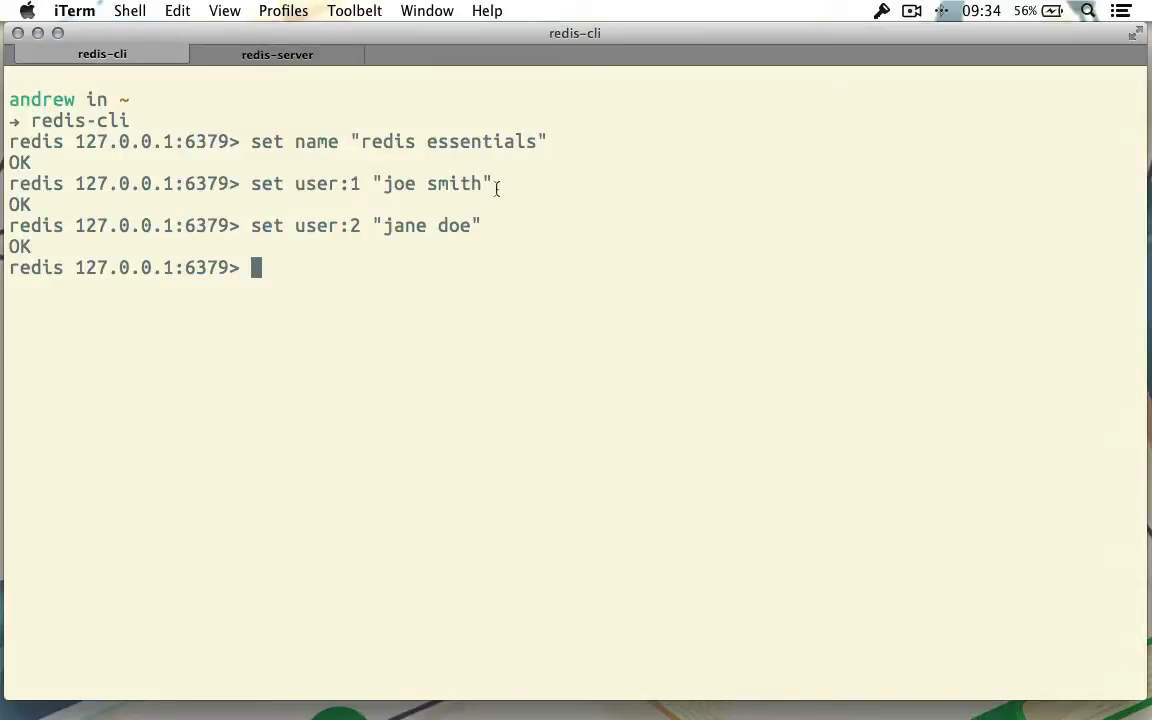
mouse_move(412, 308)
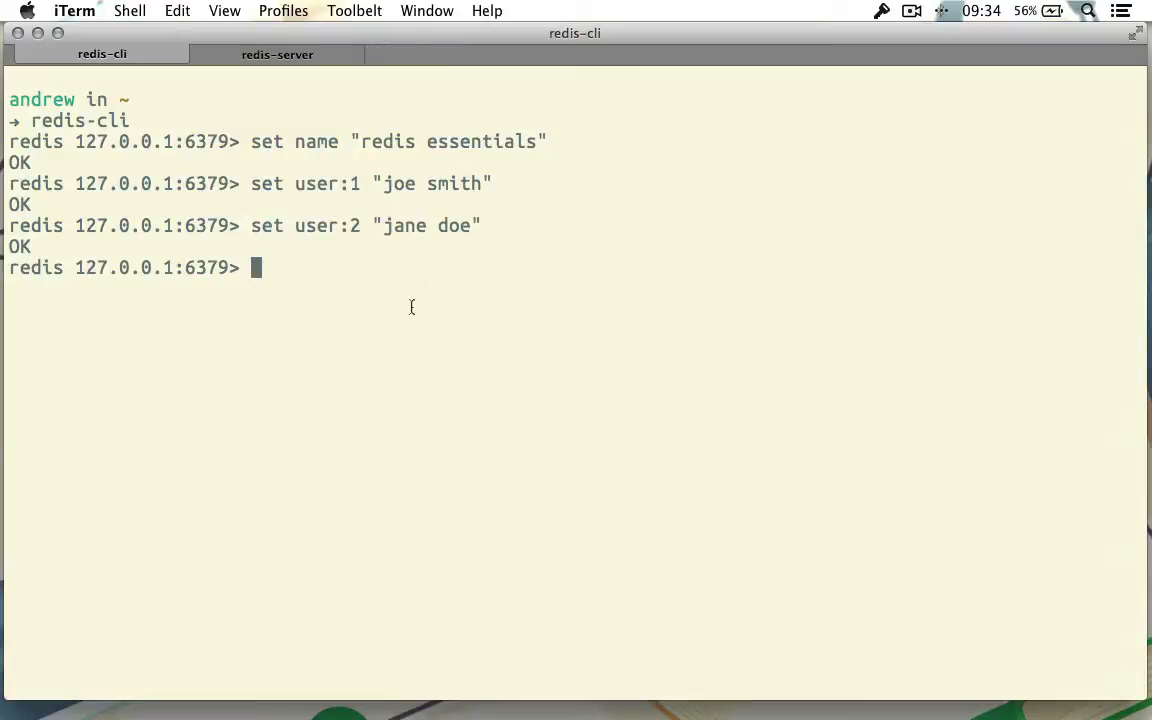
mouse_move(416, 44)
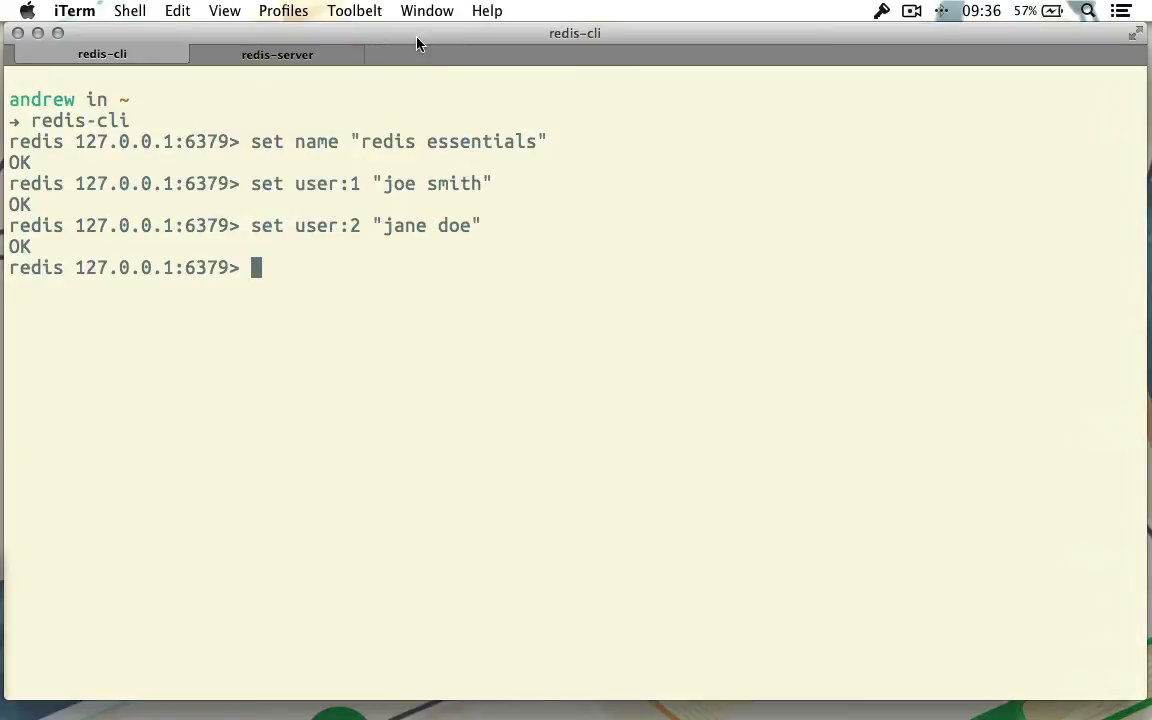
mouse_move(416, 392)
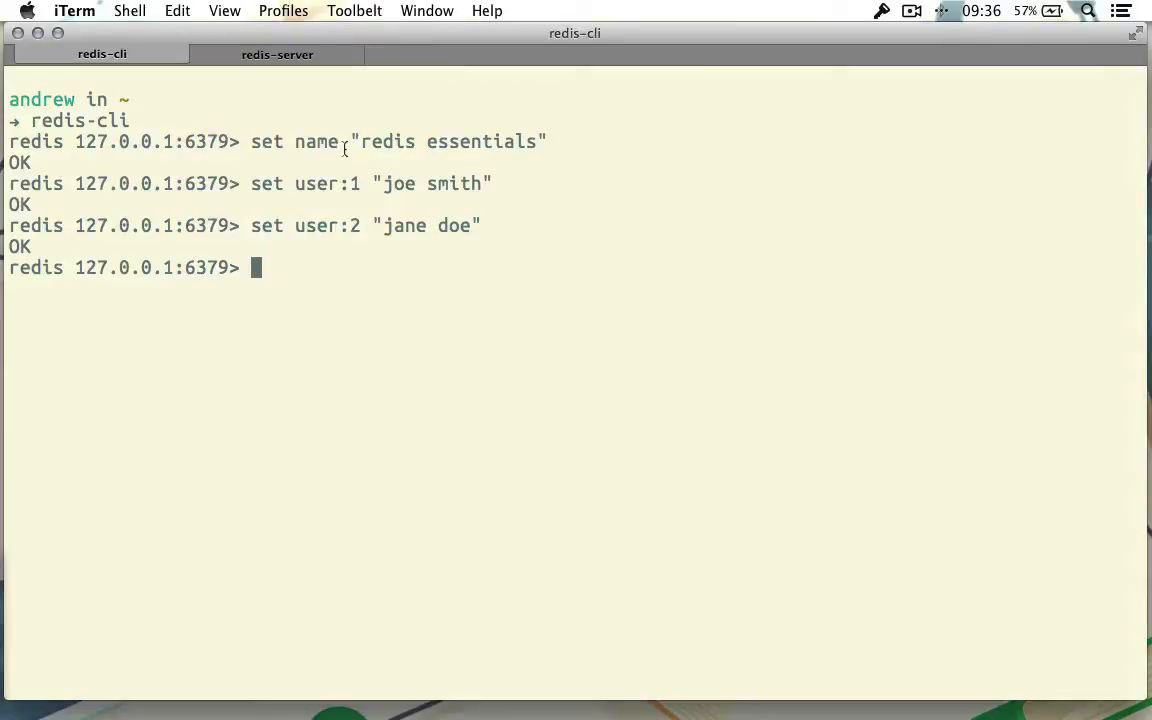
mouse_move(498, 224)
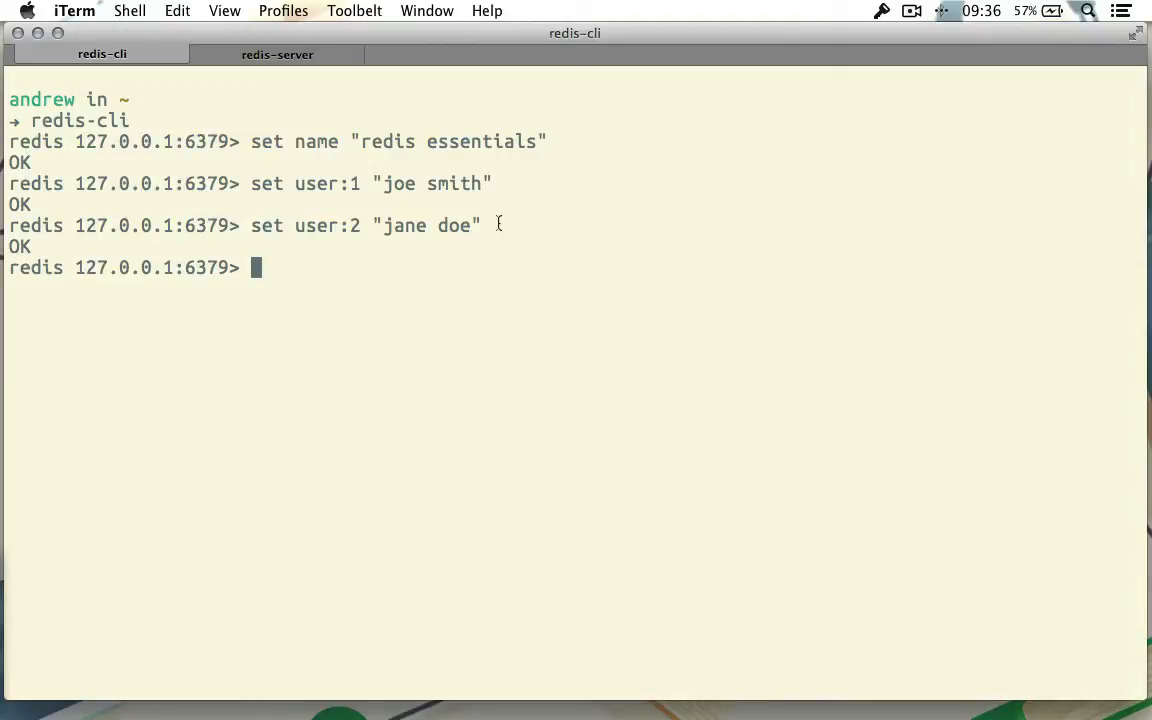
mouse_move(618, 292)
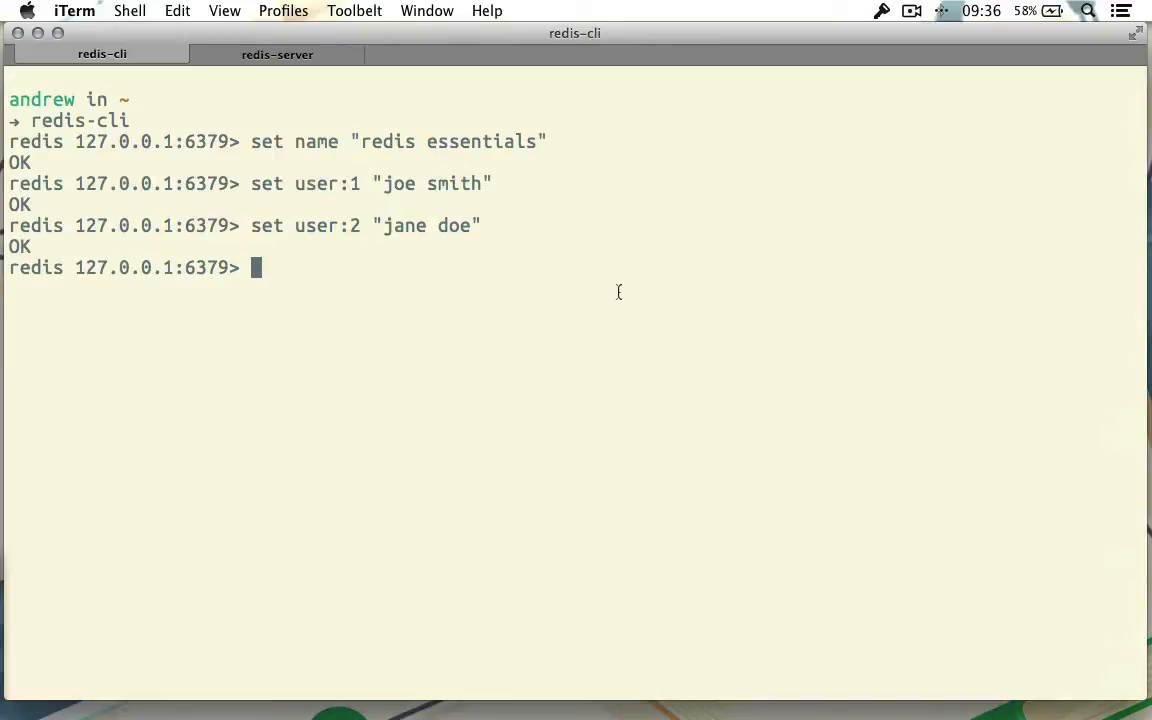
mouse_move(520, 232)
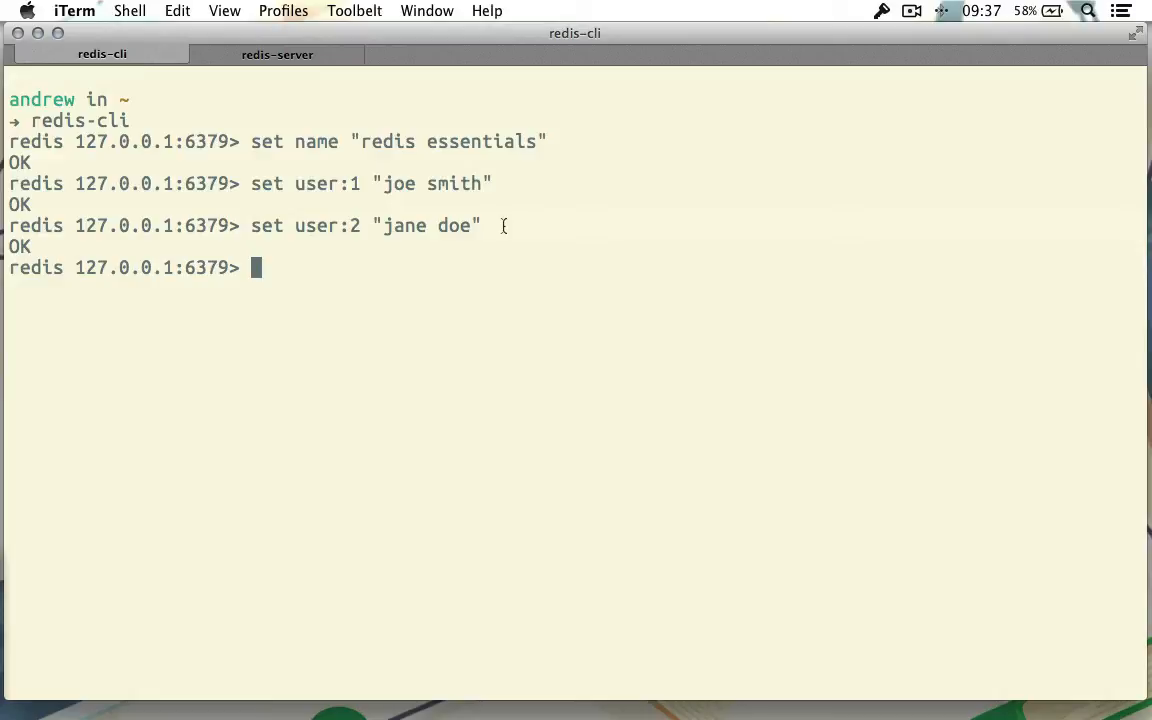
mouse_move(378, 220)
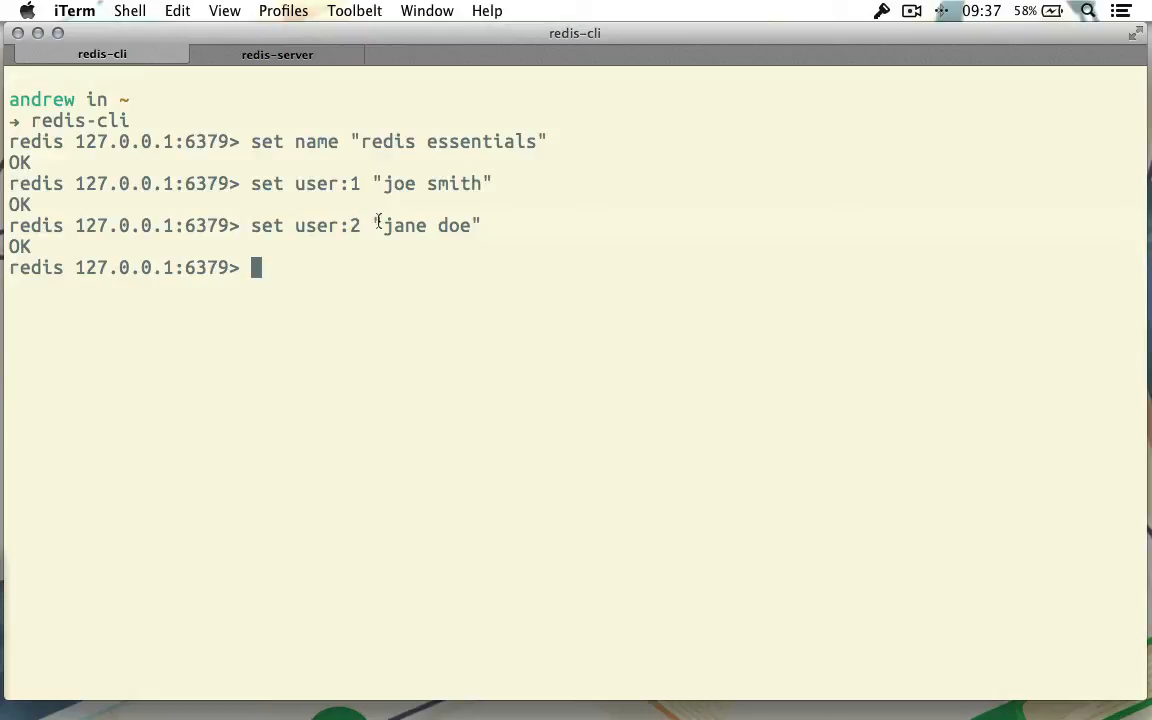
mouse_move(604, 248)
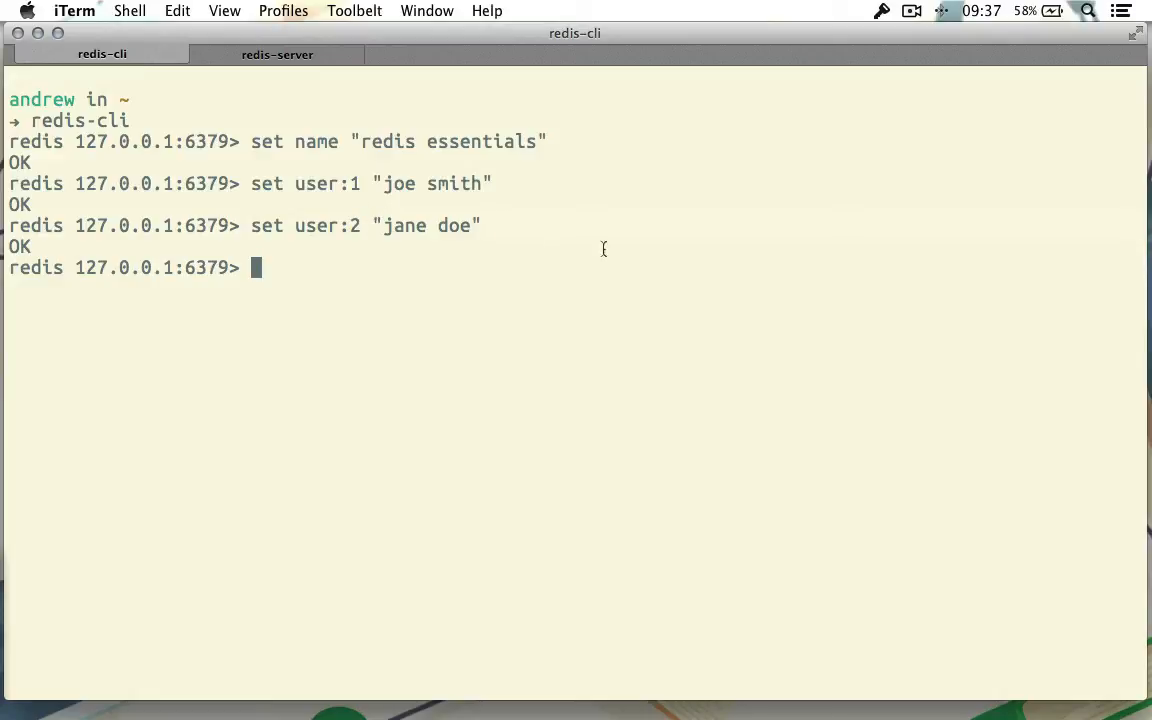
mouse_move(808, 276)
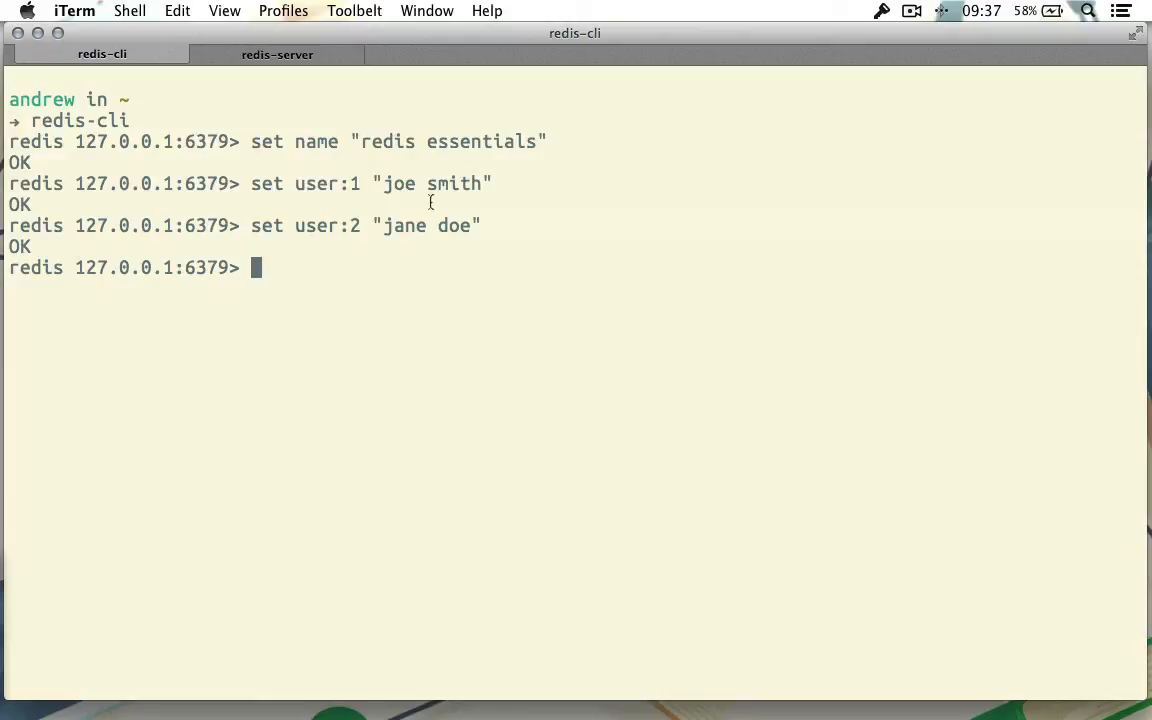
mouse_move(530, 280)
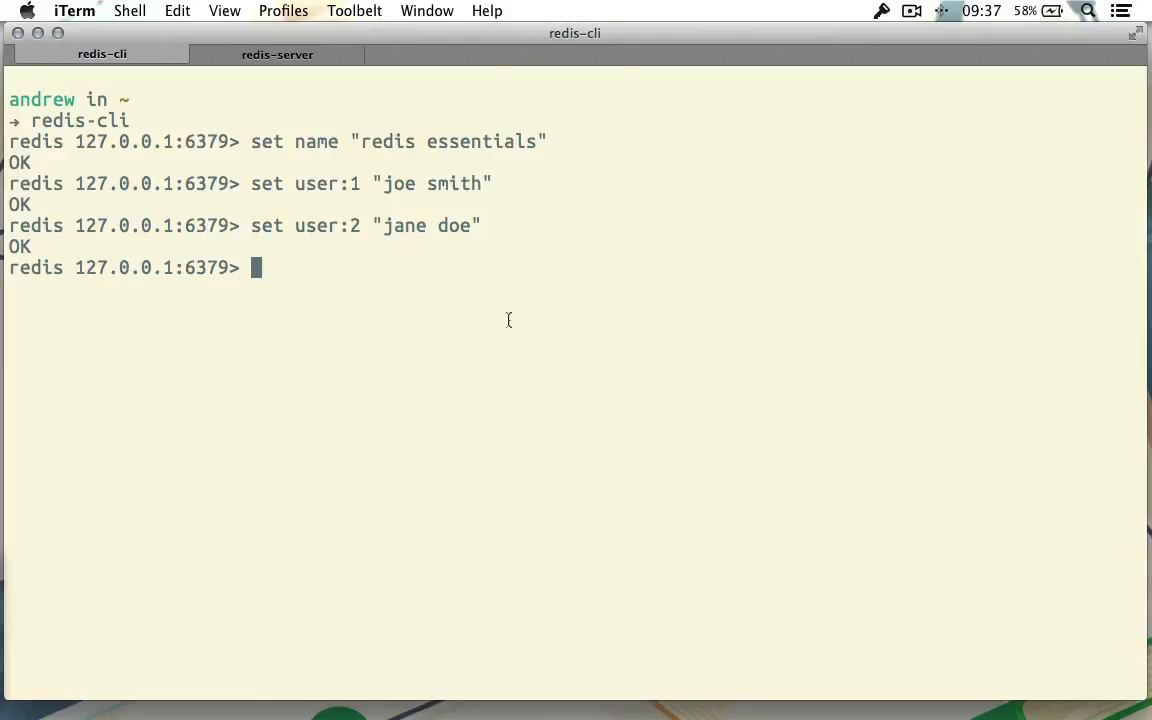
mouse_move(692, 164)
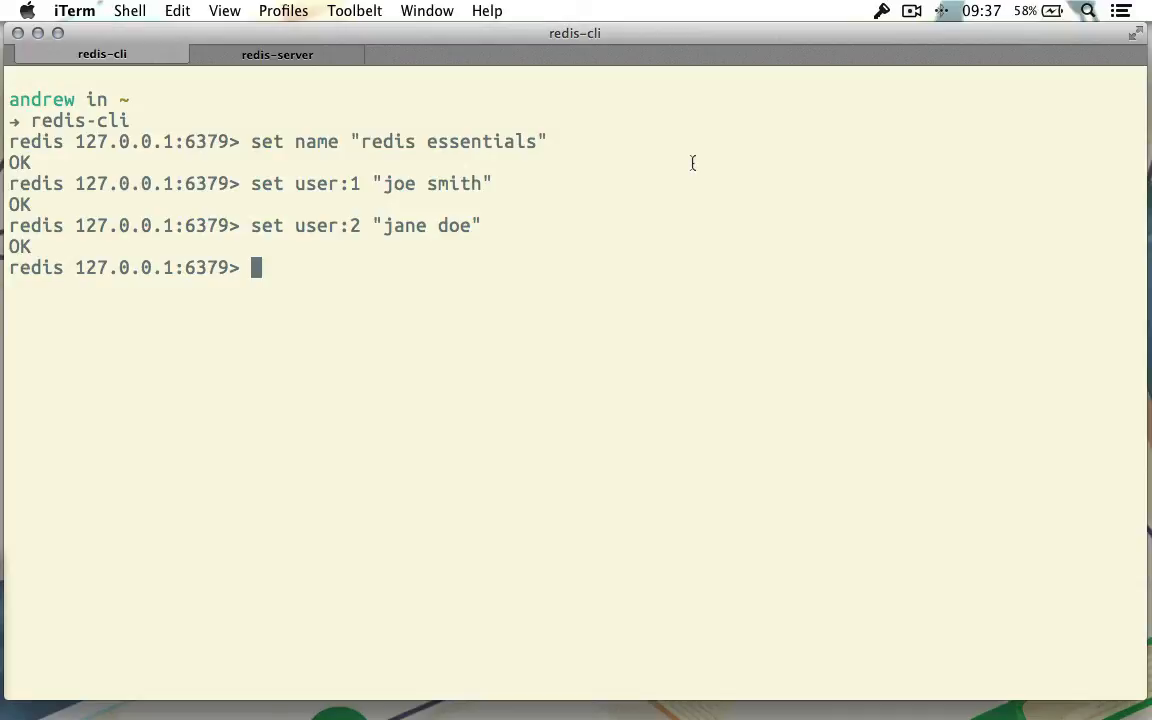
mouse_move(616, 248)
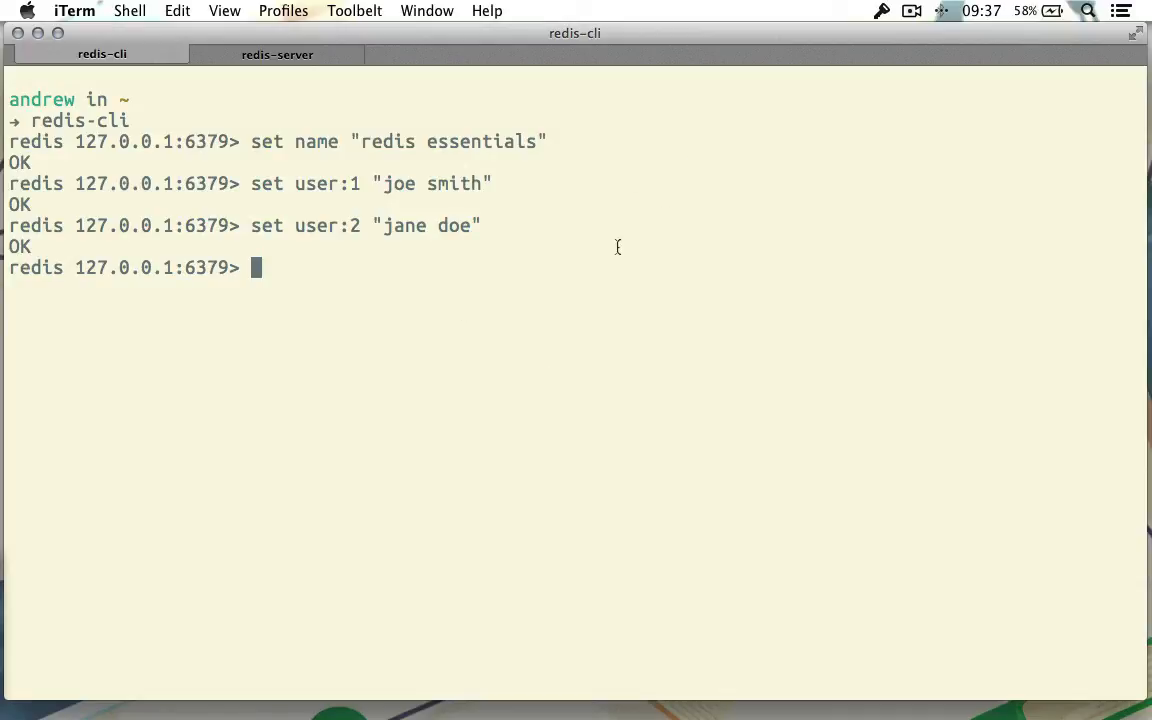